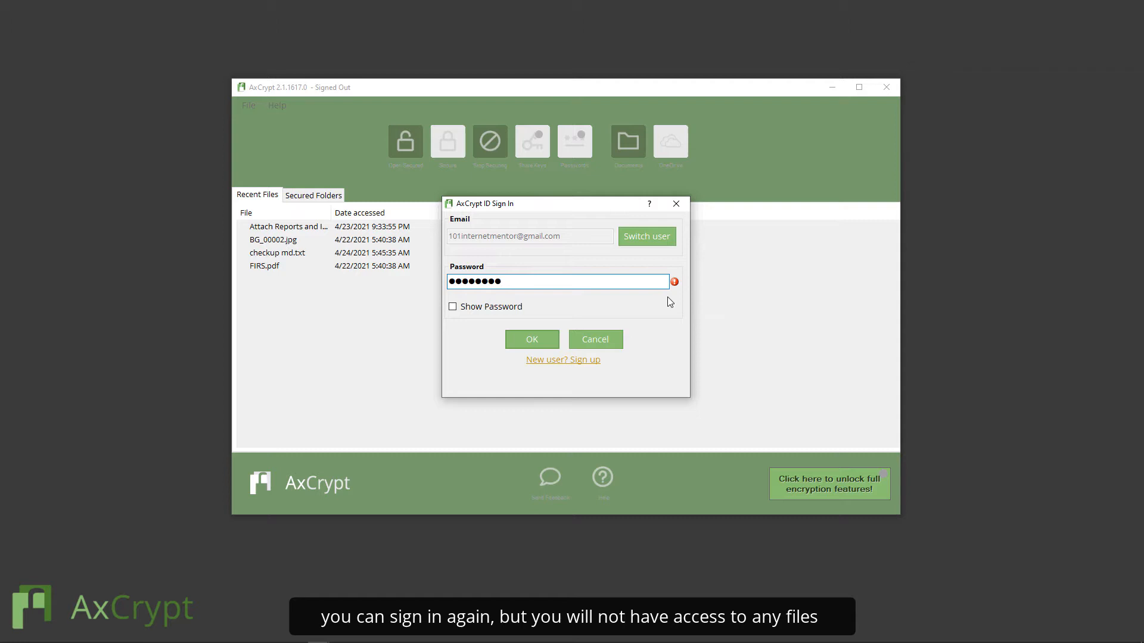
# Step: Abandon the AxCrypt sign-in prompt after a couple of password attempts
pyautogui.write('•')
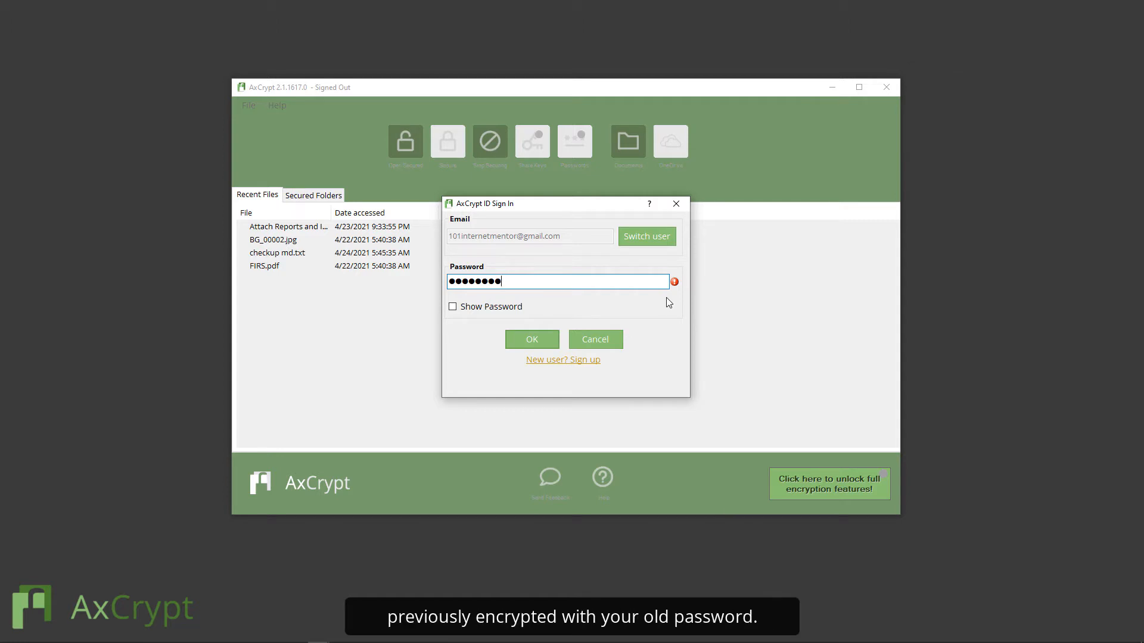
pyautogui.press('backspace')
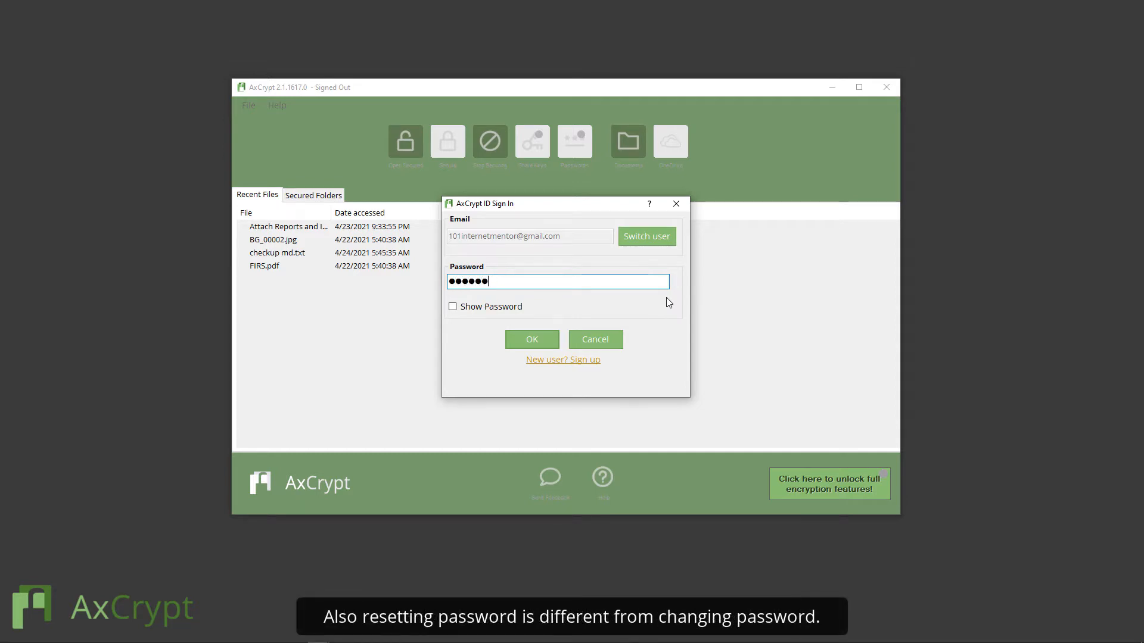
pyautogui.write('•')
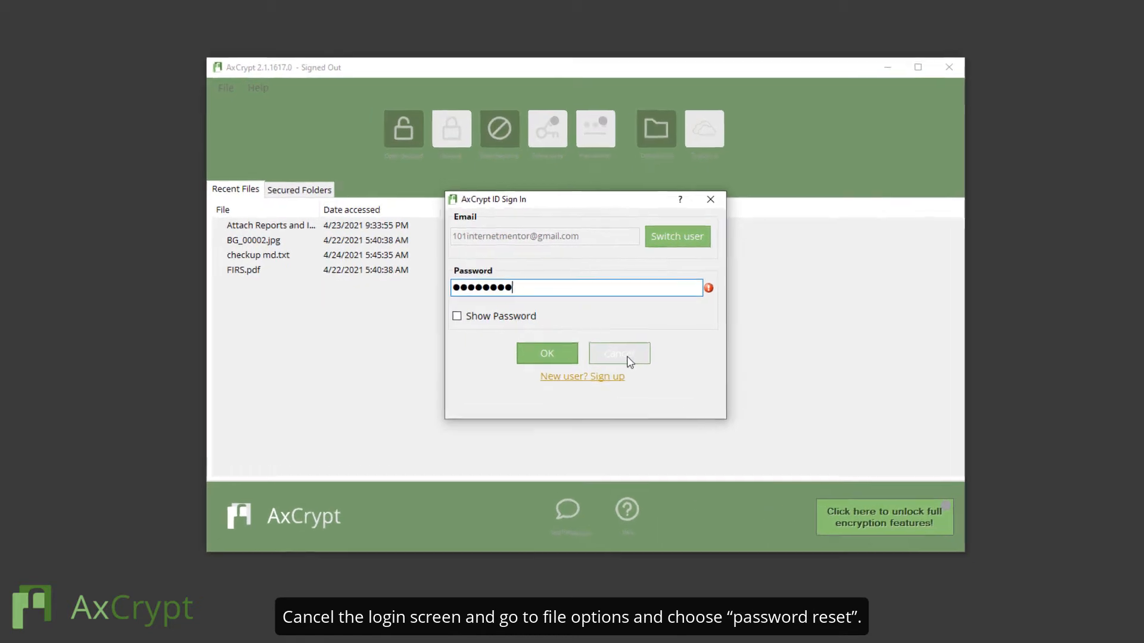
pyautogui.click(618, 353)
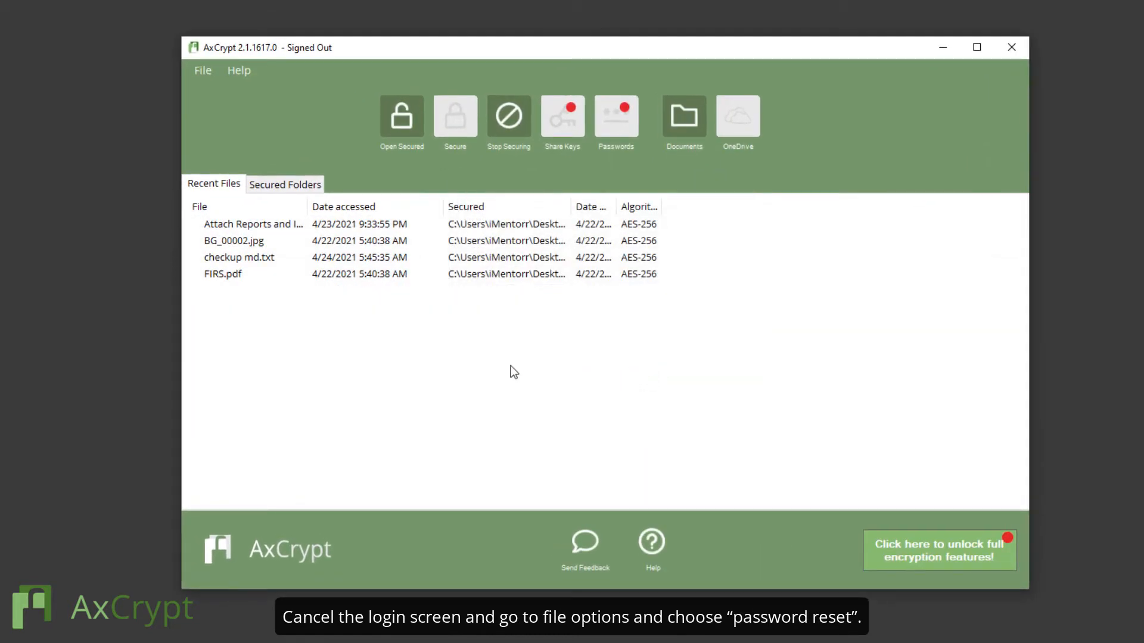
# Step: Request an AxCrypt ID password reset via File > Options, passing the reCAPTCHA check
pyautogui.click(203, 70)
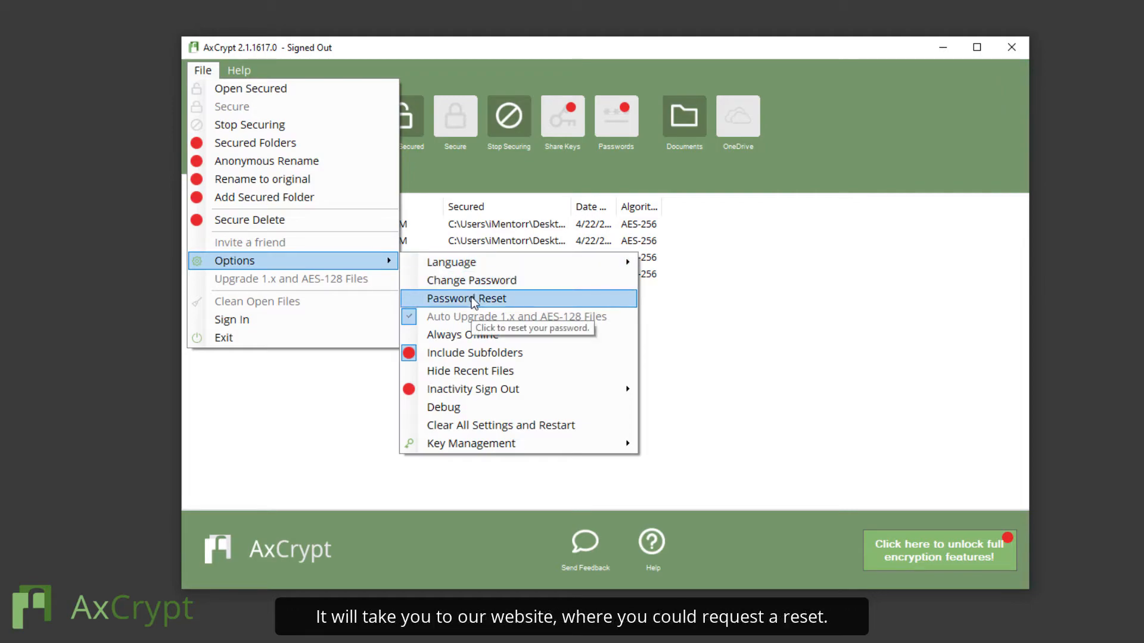
pyautogui.click(466, 297)
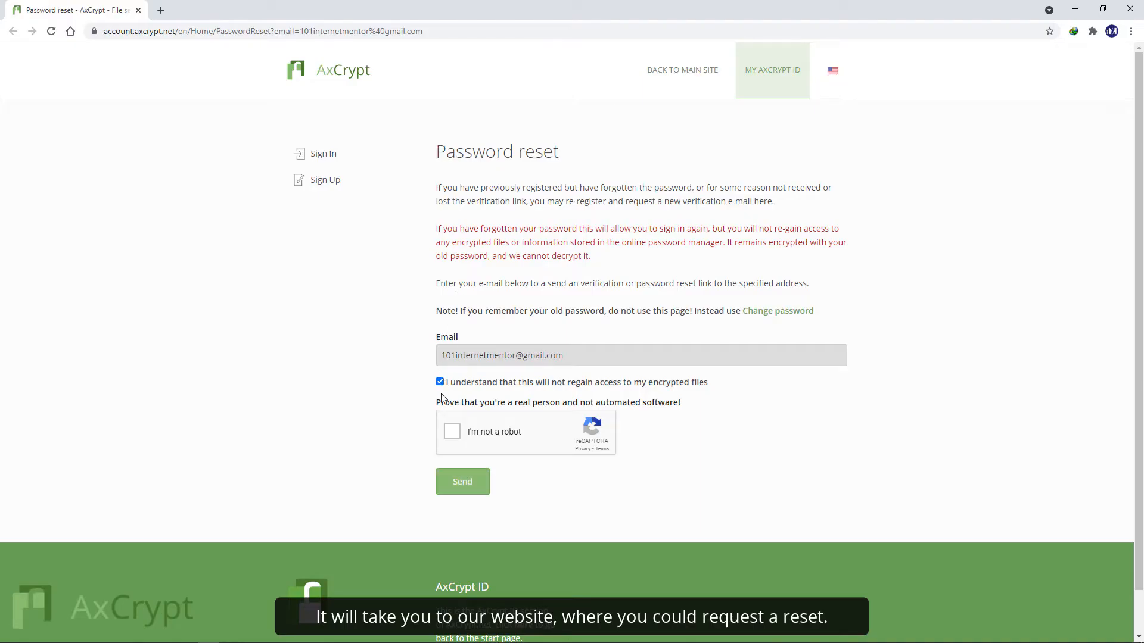
pyautogui.click(452, 431)
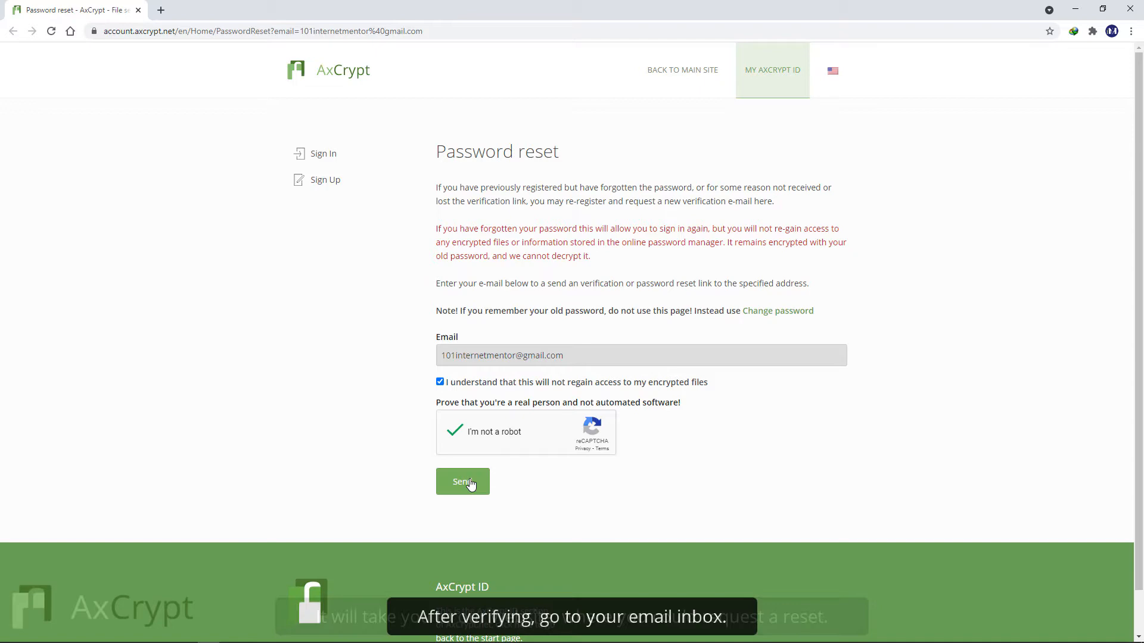
pyautogui.click(462, 482)
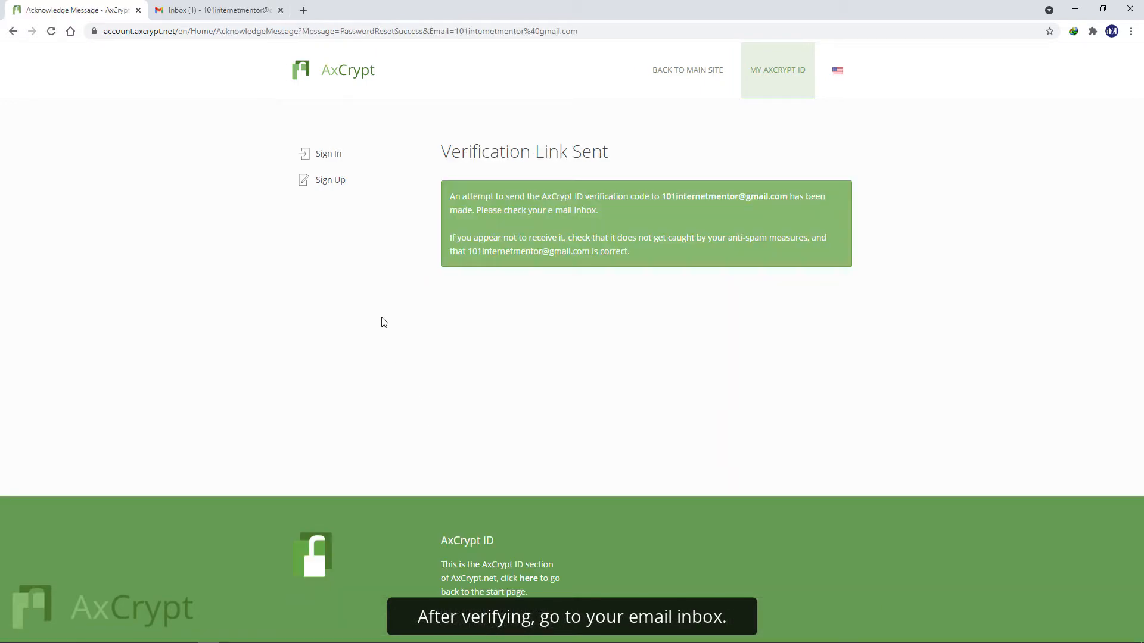
# Step: Follow the password reset link from the email in the Gmail inbox
pyautogui.click(214, 10)
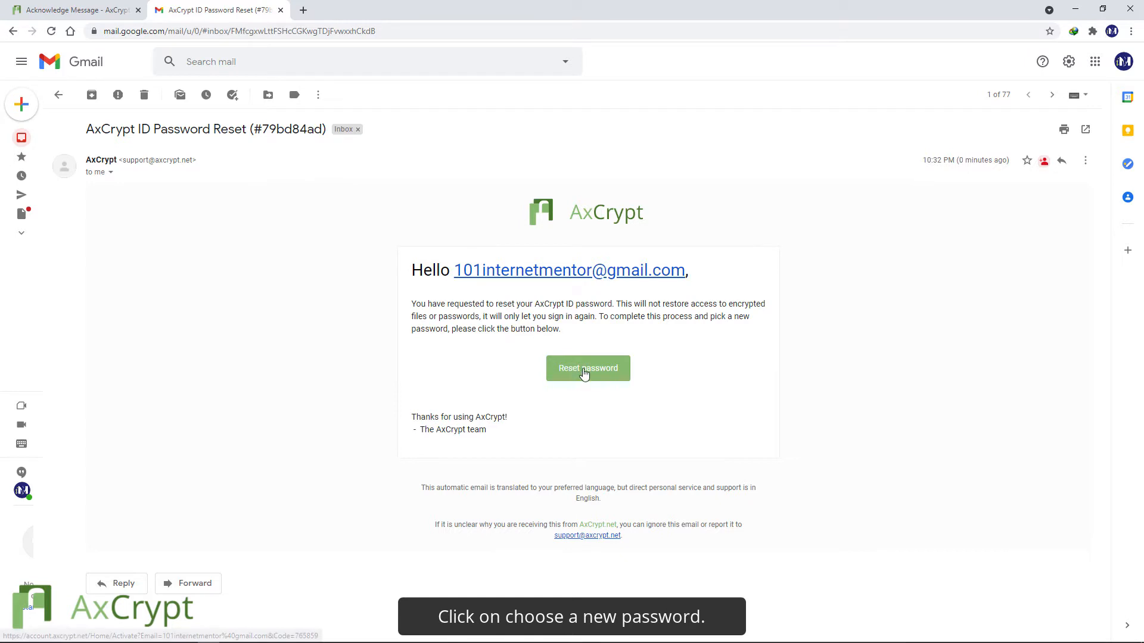
pyautogui.click(587, 369)
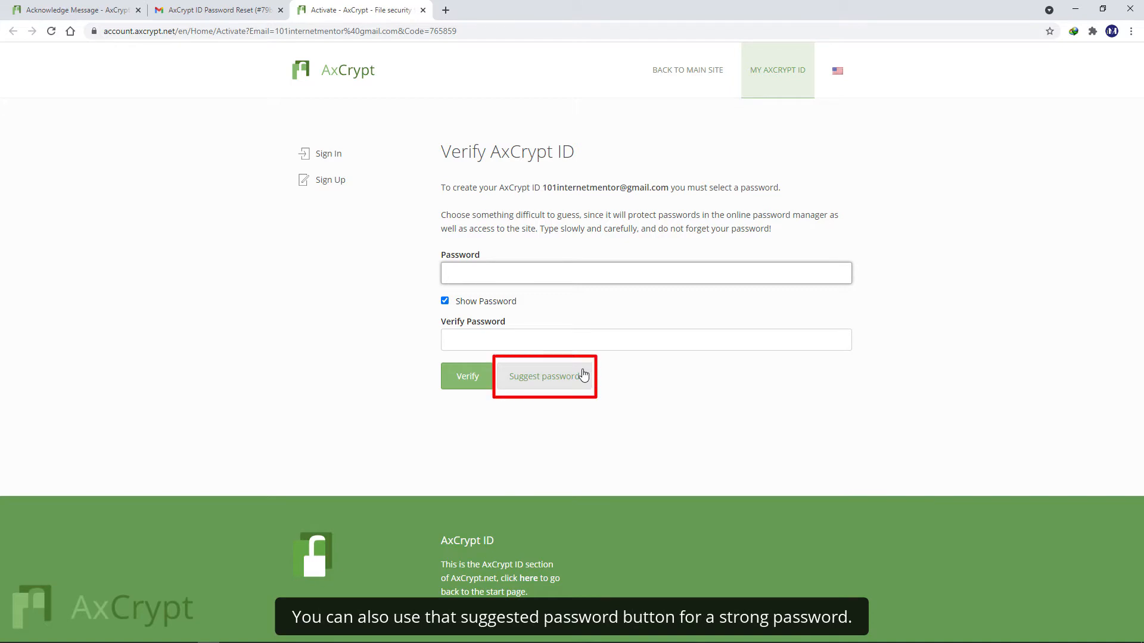
# Step: Enter the new AxCrypt ID password on the Verify page and submit it for verification
pyautogui.click(445, 300)
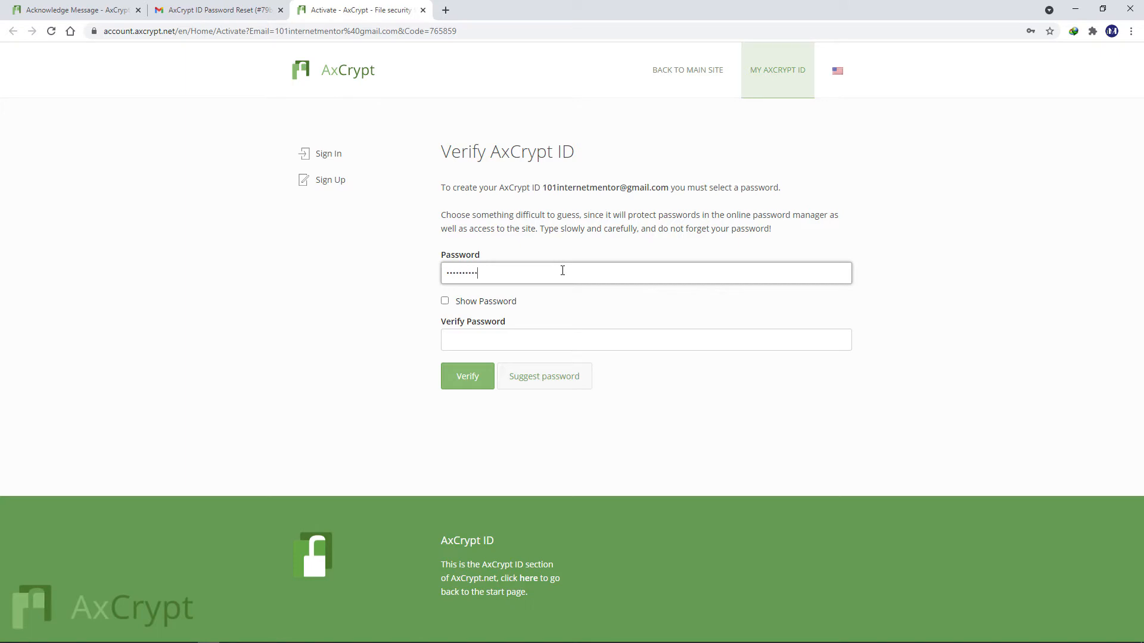
pyautogui.write('•••••')
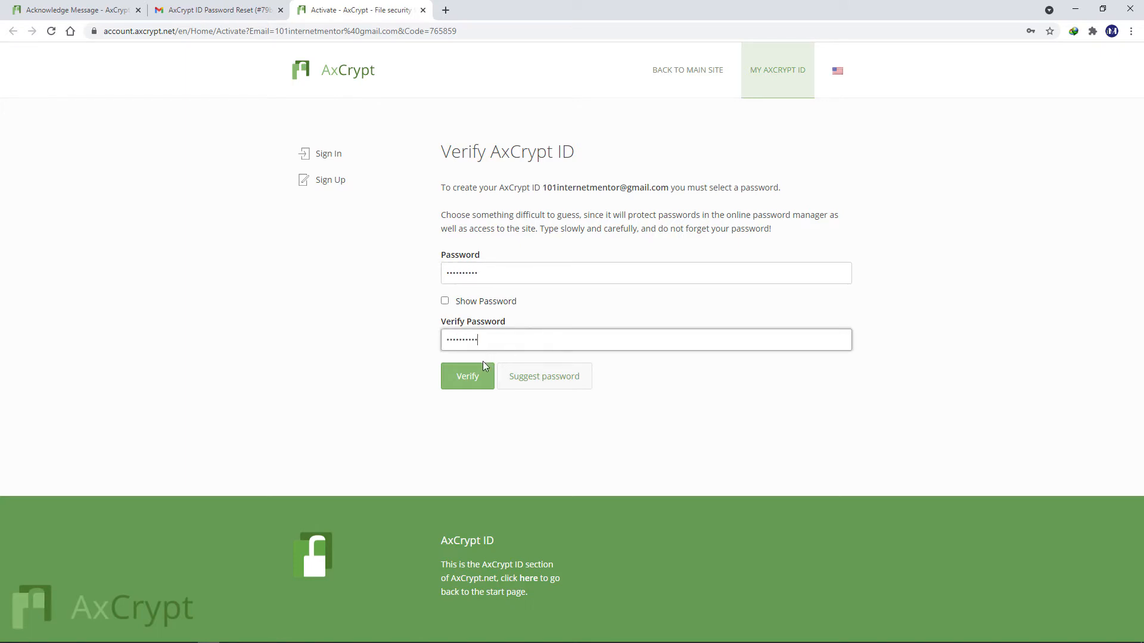
pyautogui.click(467, 375)
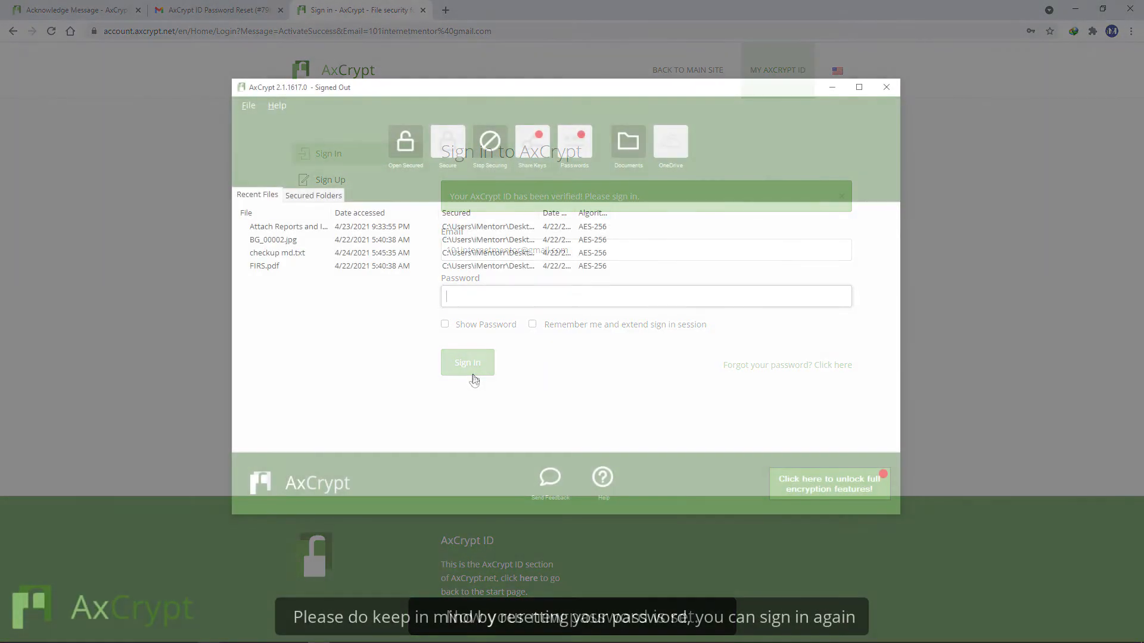
# Step: Sign the AxCrypt app in to the AxCrypt ID using the new password
pyautogui.click(248, 105)
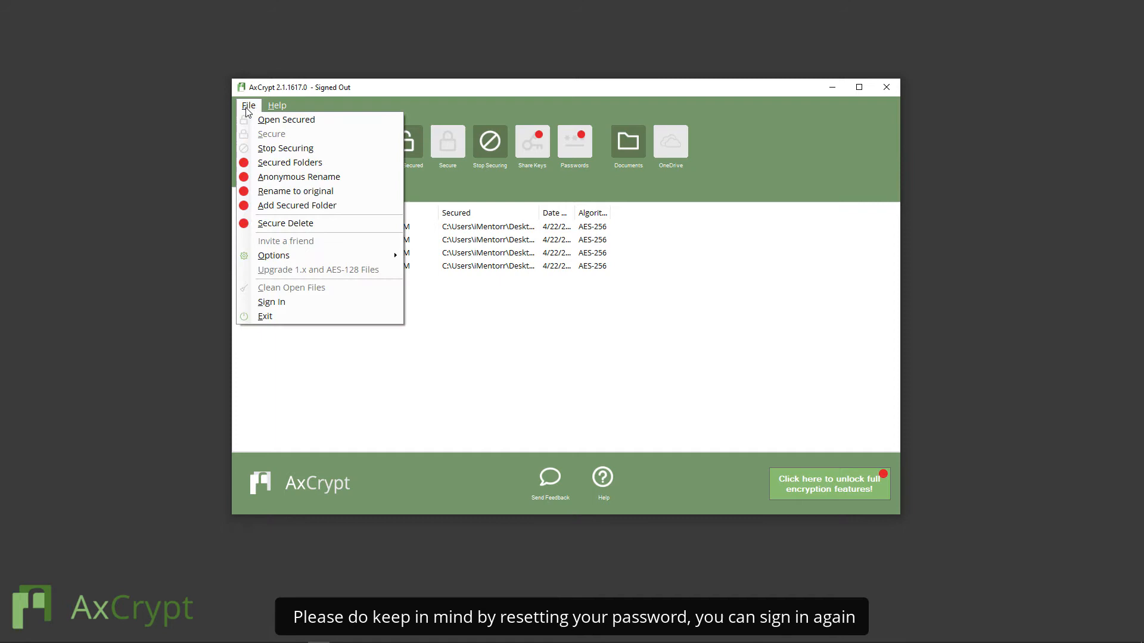
pyautogui.moveTo(274, 255)
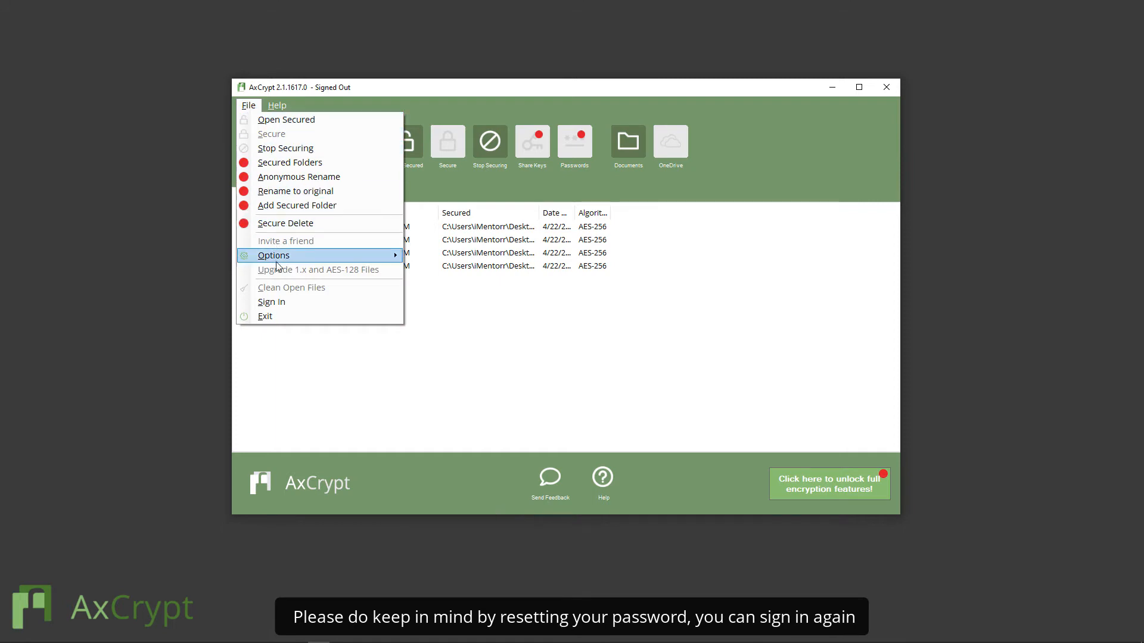
pyautogui.click(270, 301)
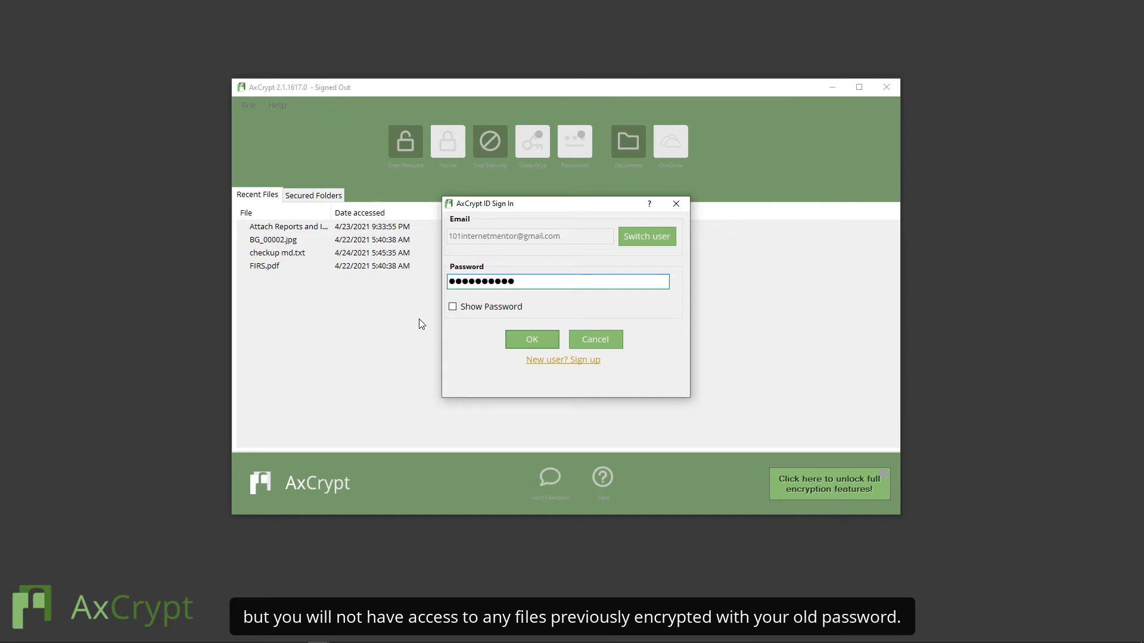
pyautogui.click(532, 339)
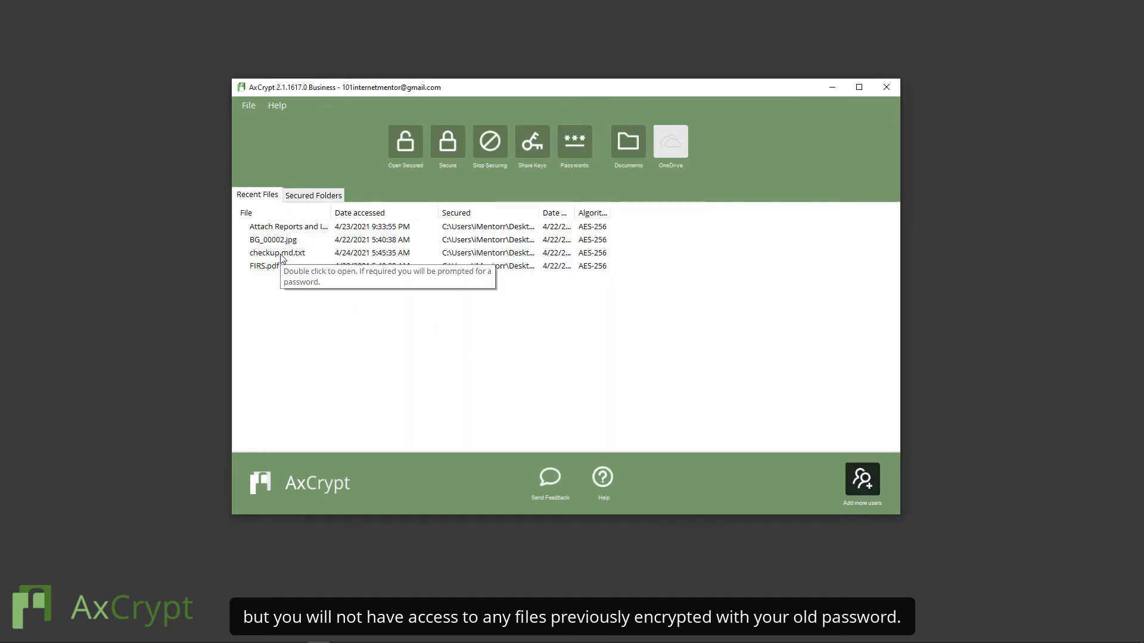
pyautogui.doubleClick(276, 252)
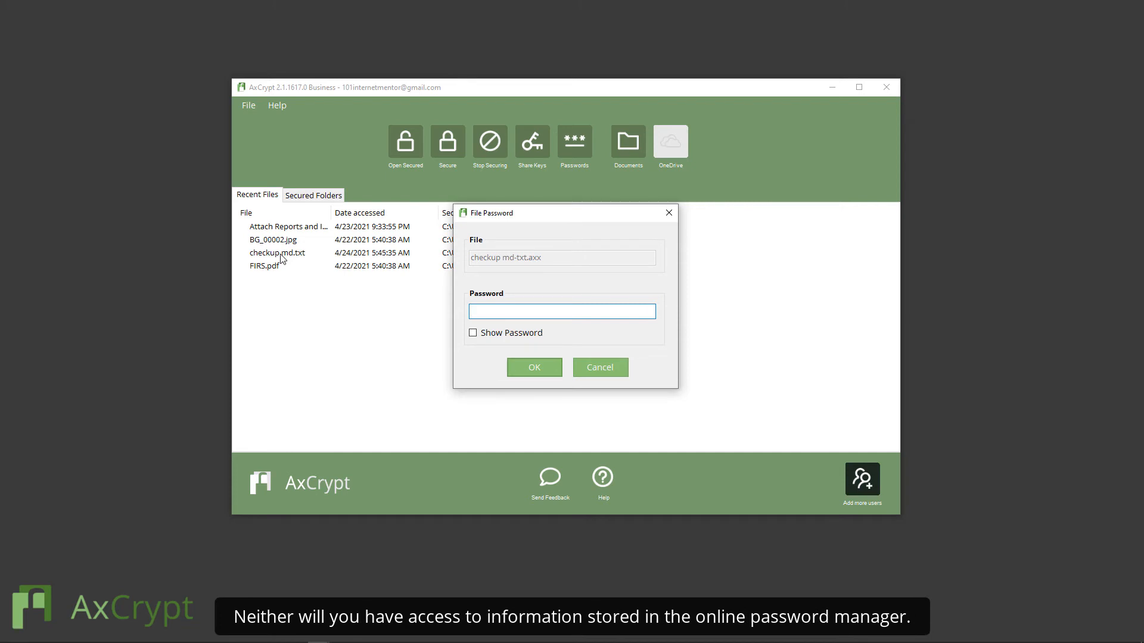
pyautogui.write('•')
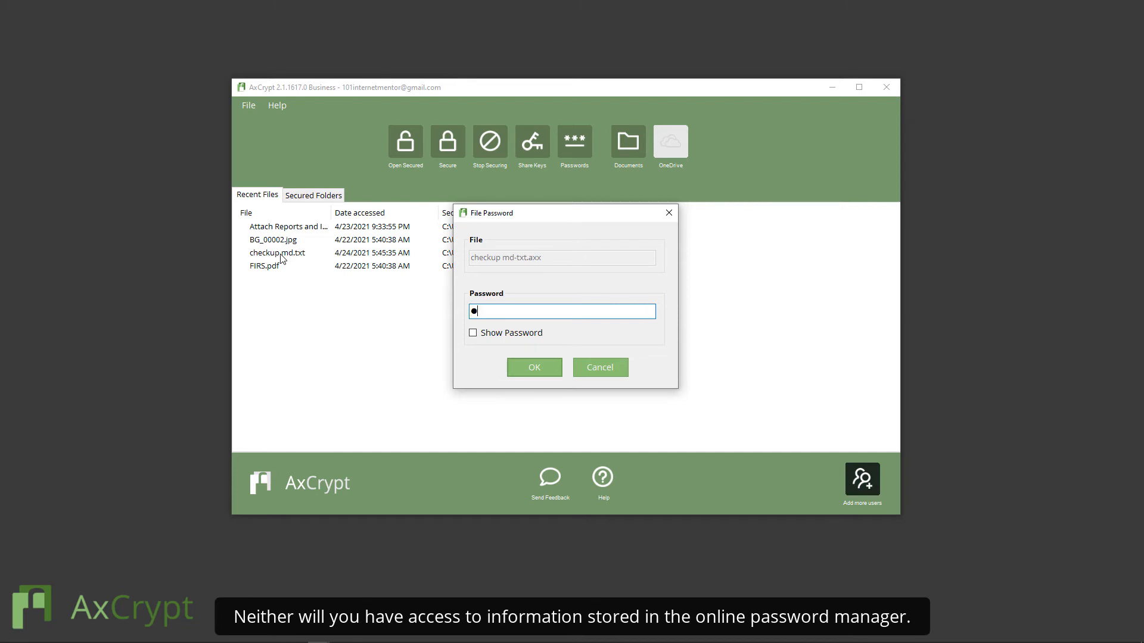
pyautogui.write('•')
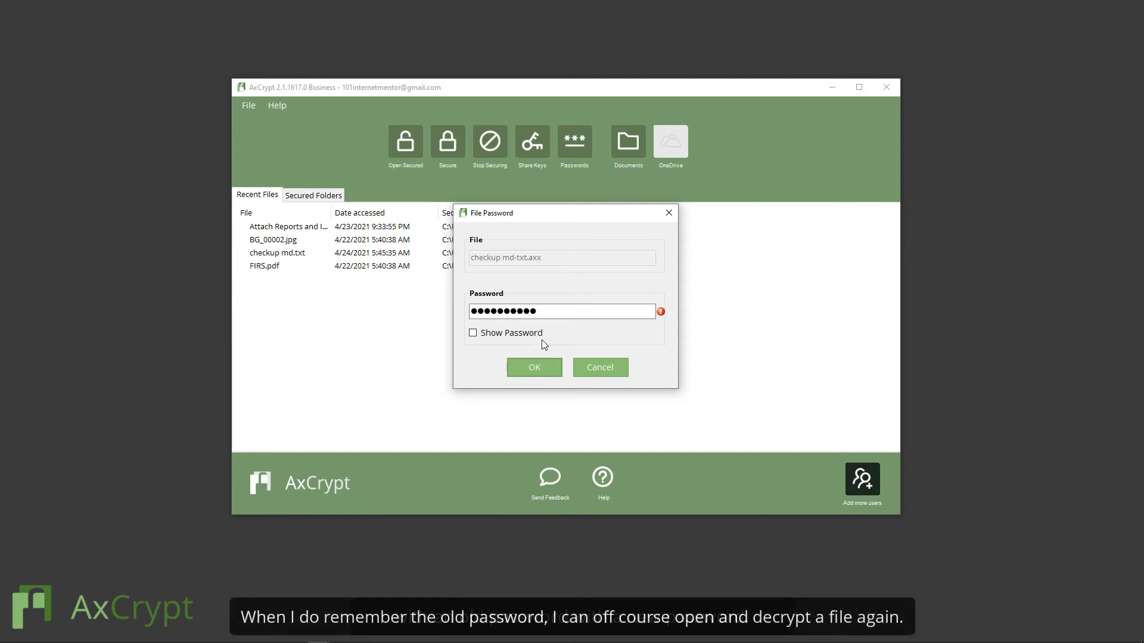
pyautogui.click(561, 311)
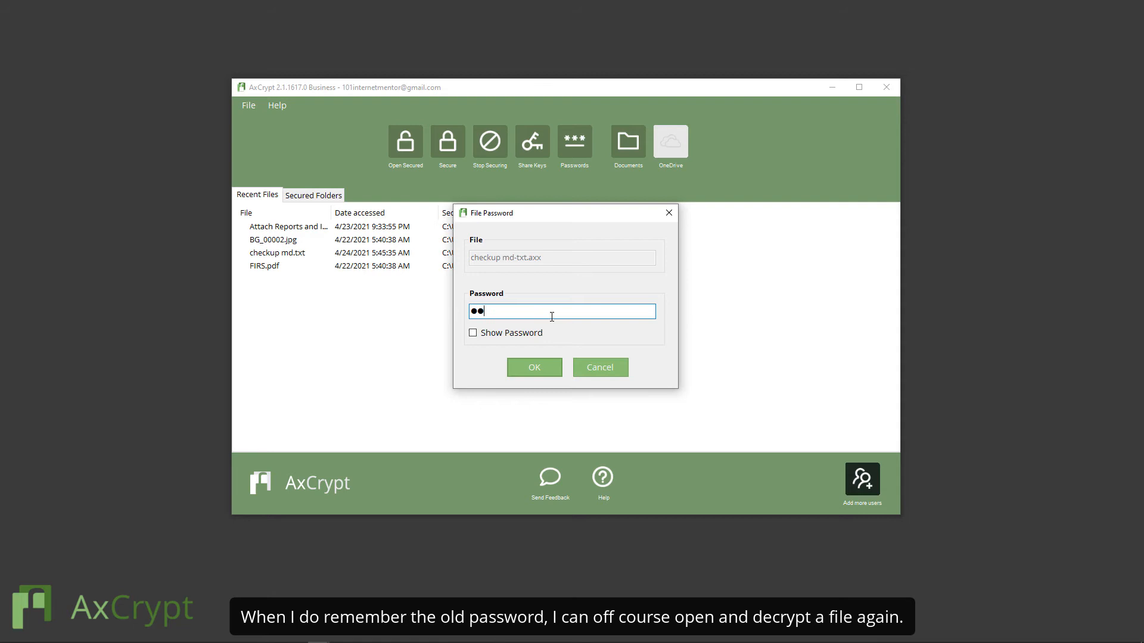
pyautogui.write('password')
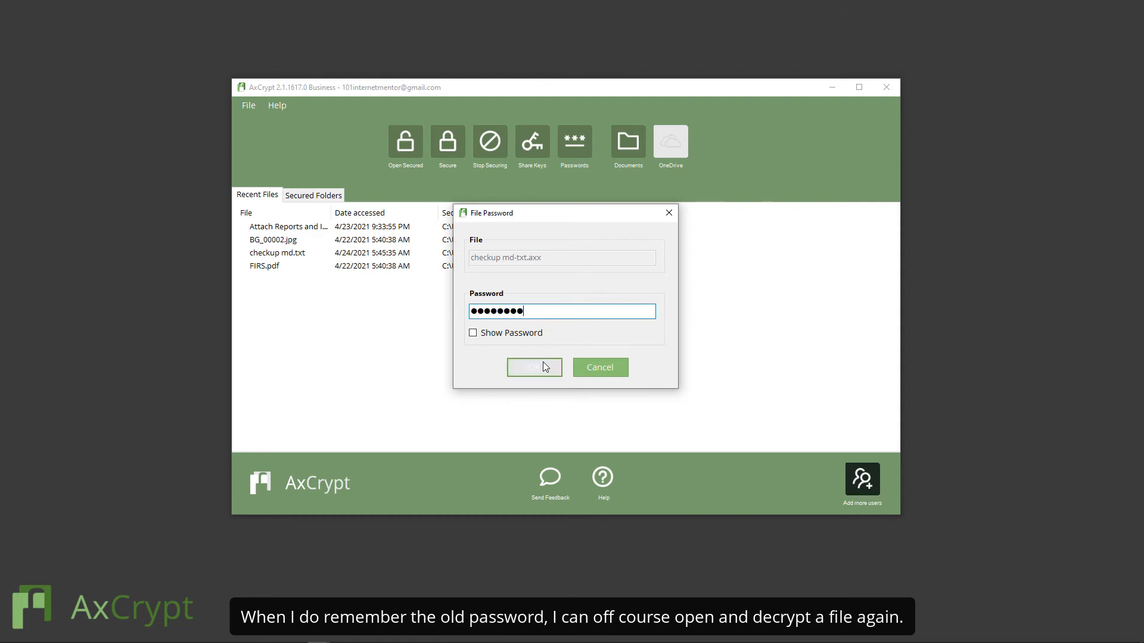
pyautogui.click(534, 367)
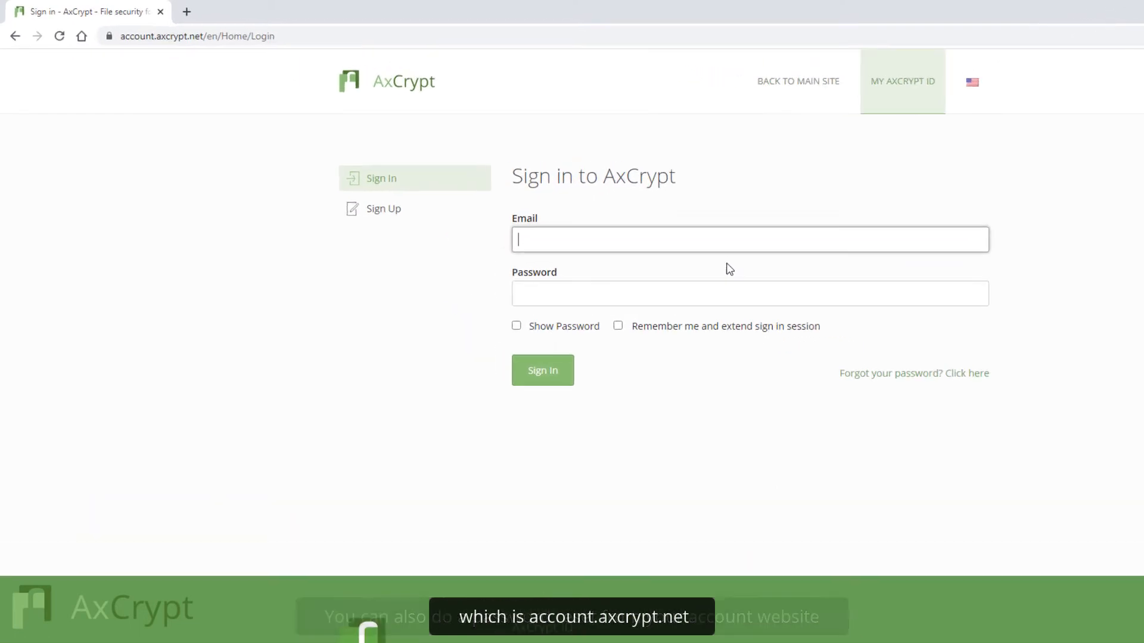
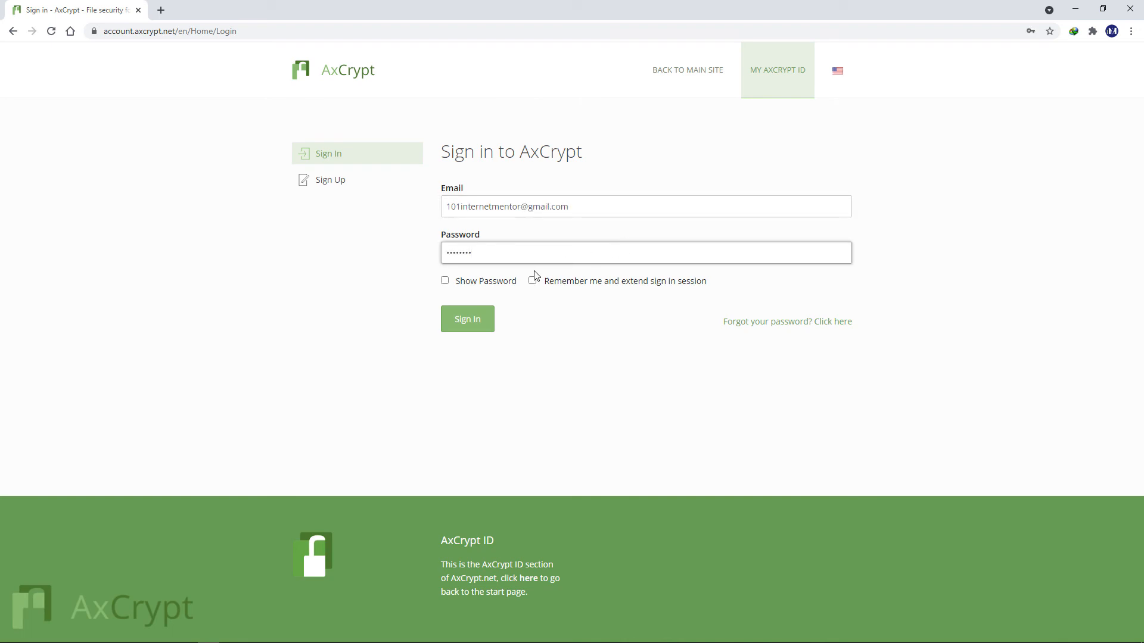
# Step: After a failed sign-in at account.axcrypt.net, request another reset and follow the newer email link
pyautogui.click(467, 319)
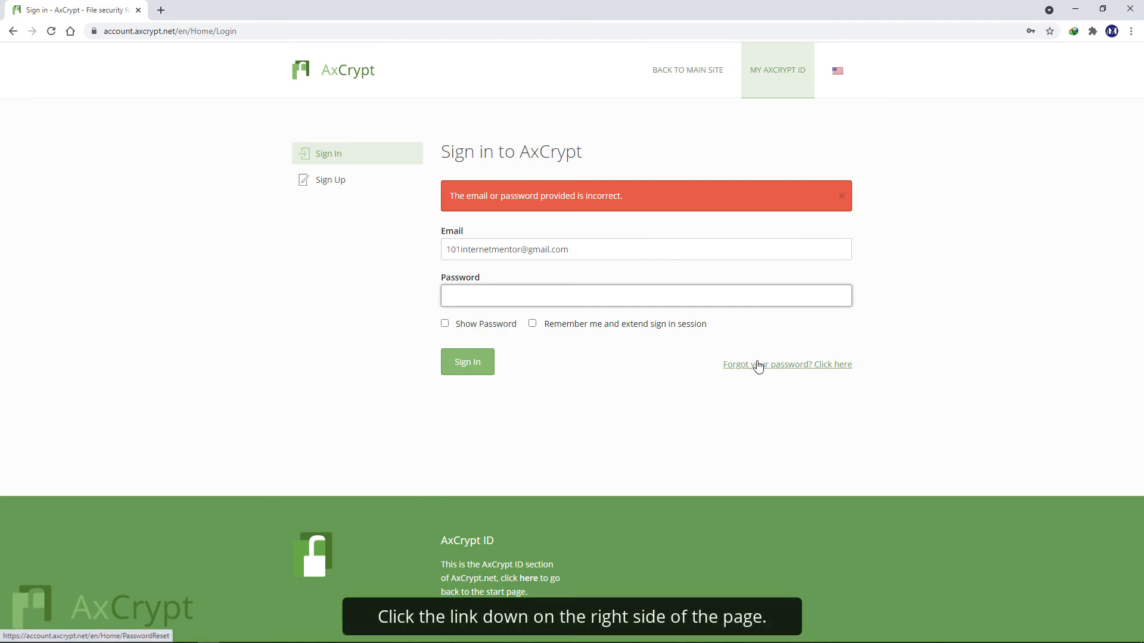
pyautogui.click(787, 364)
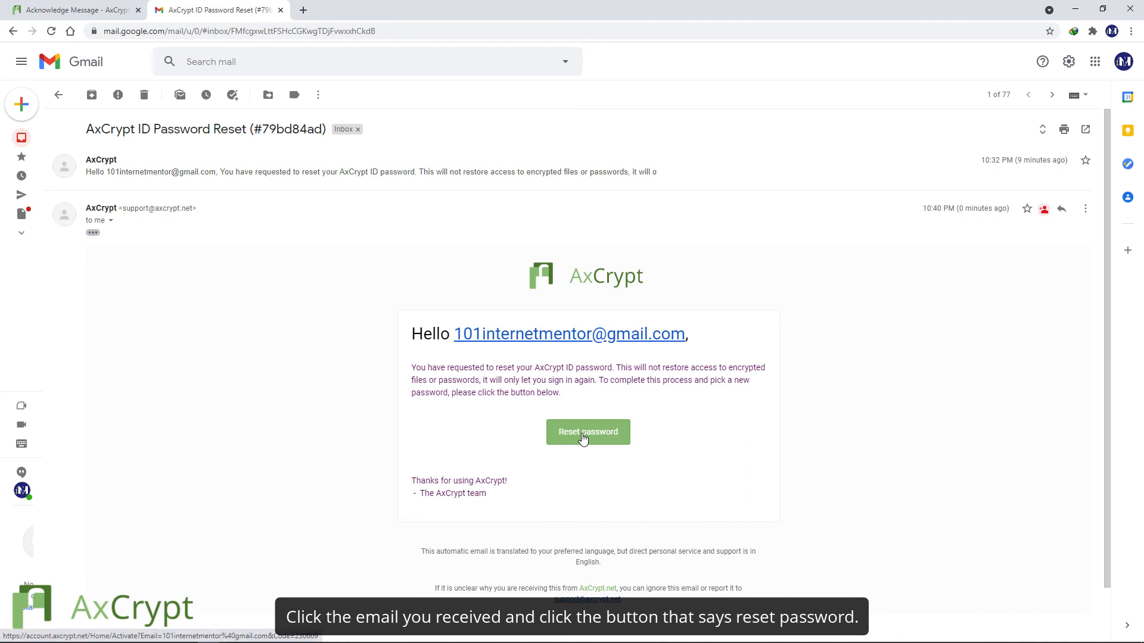
pyautogui.click(588, 432)
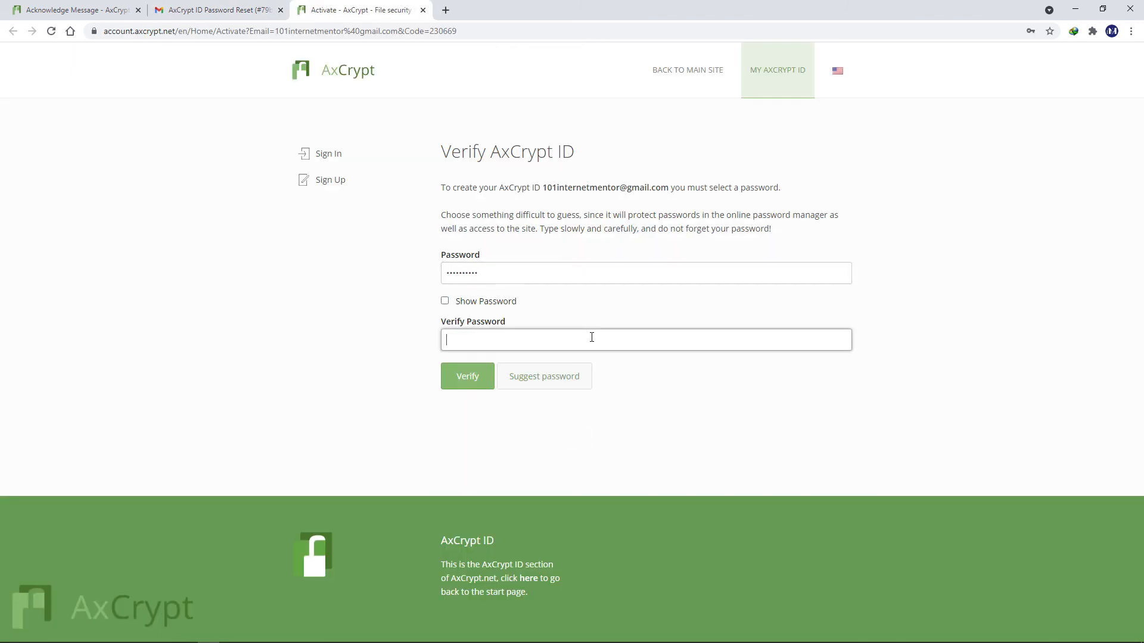
# Step: Submit the new password on the Verify AxCrypt ID page so the ID is confirmed verified
pyautogui.click(467, 376)
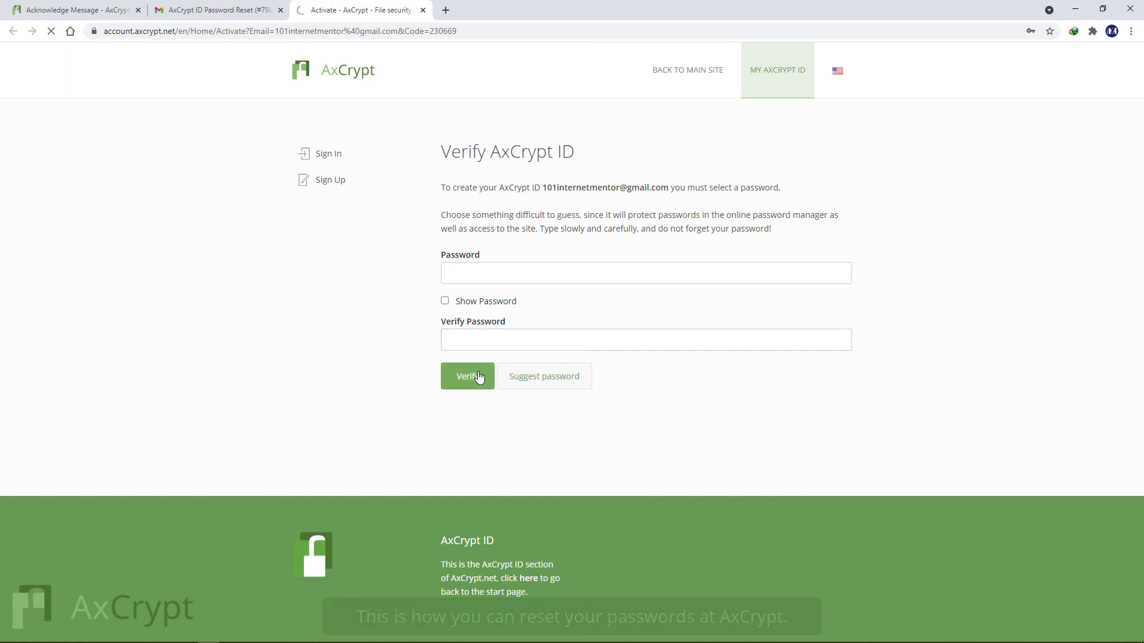
pyautogui.click(467, 376)
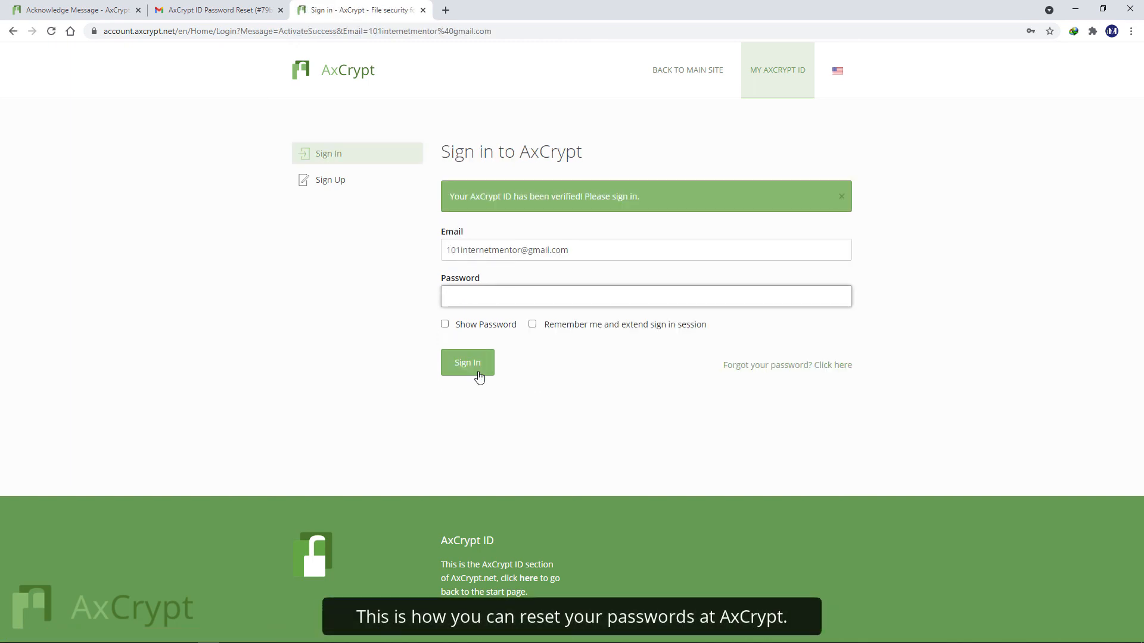